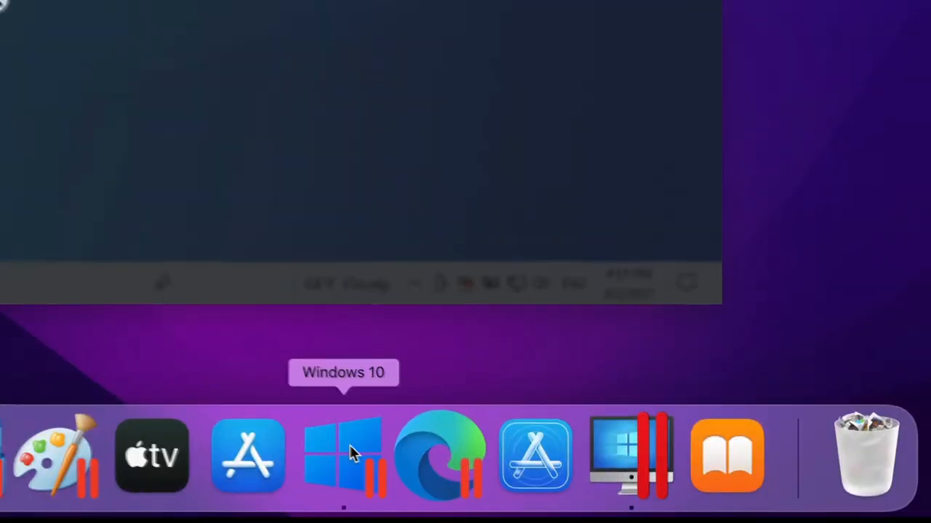
Step: Launch the Windows 10 virtual machine from its Dock icon
{"action": "left_click", "coordinate": [343, 456]}
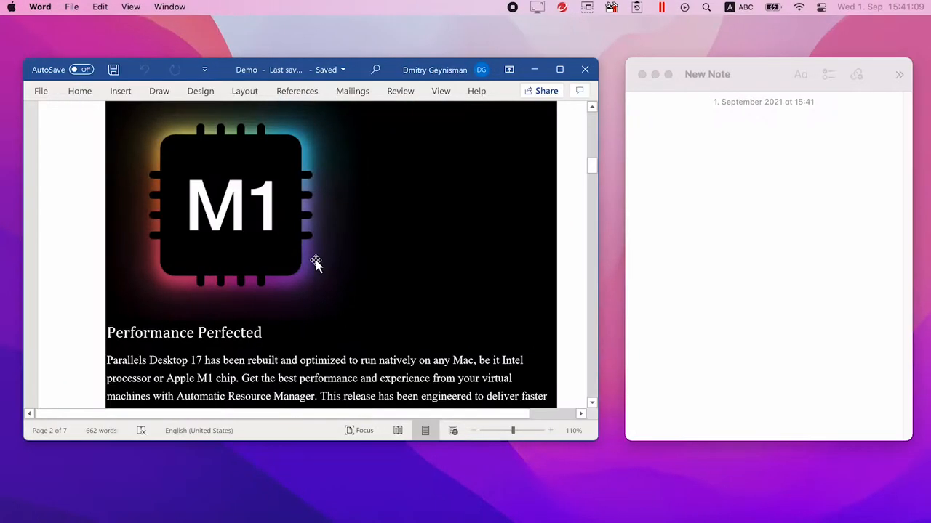
Step: In Windows Battery settings, set battery saver to turn on automatically at 50%
{"action": "left_click", "coordinate": [233, 208]}
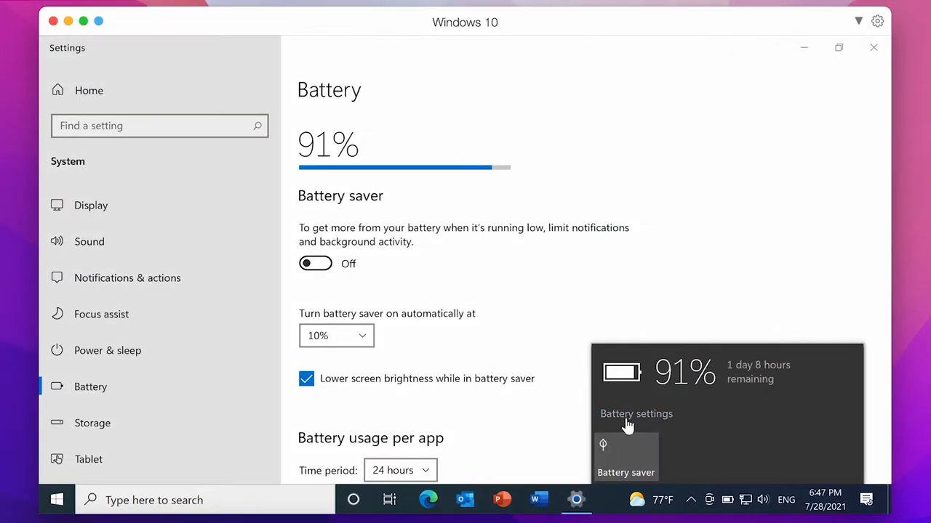
{"action": "left_click", "coordinate": [336, 335]}
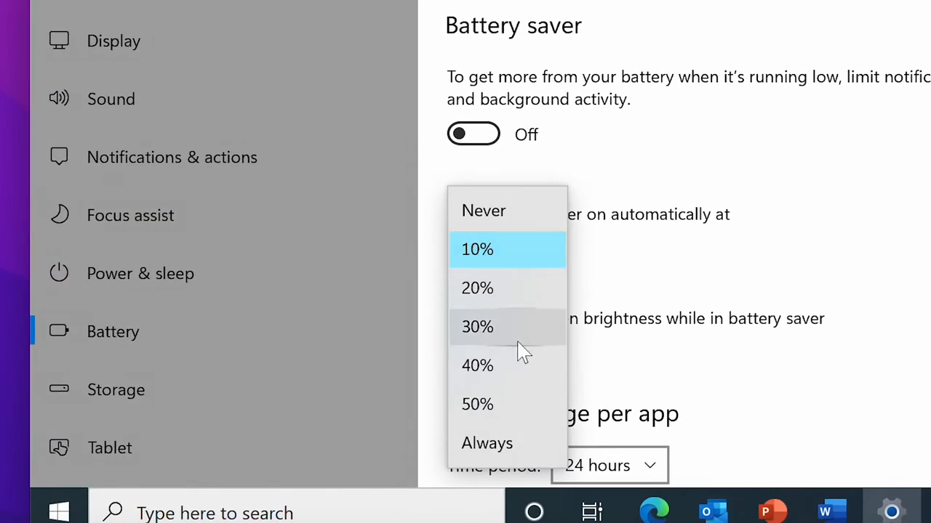
{"action": "left_click", "coordinate": [477, 405]}
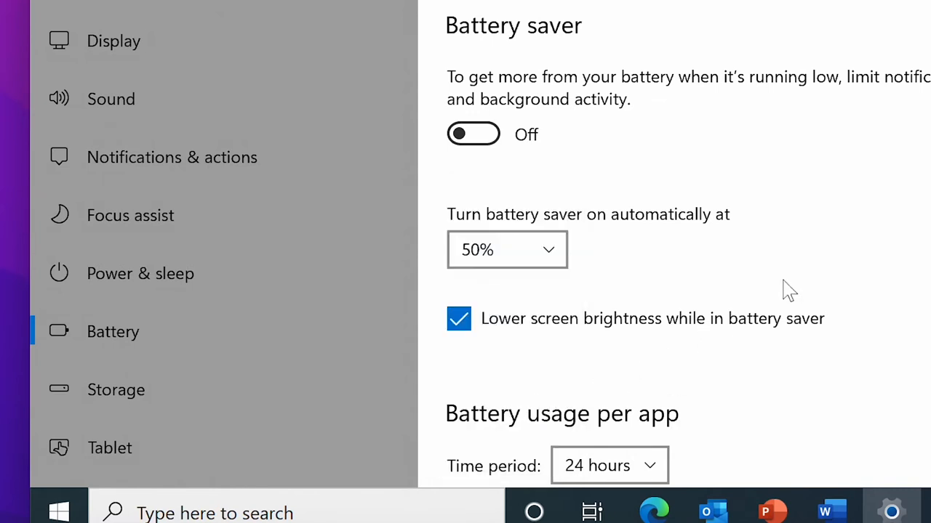